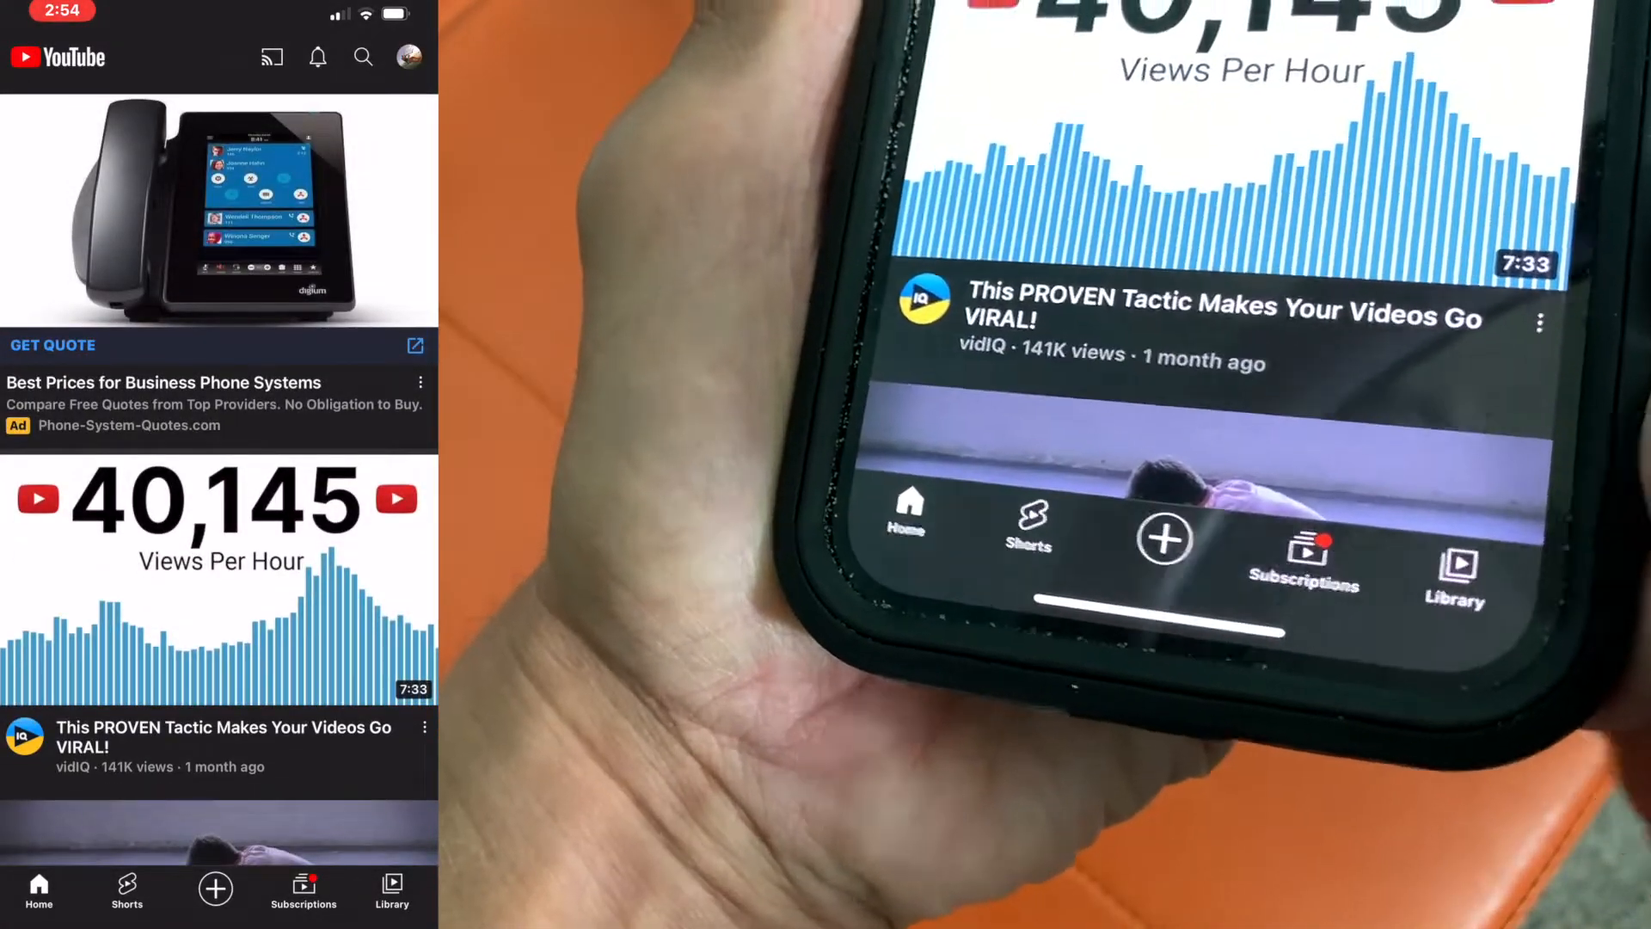
Open Library from the bottom bar to reach Your videos uploads list.
{"action": "left_click", "coordinate": [391, 890]}
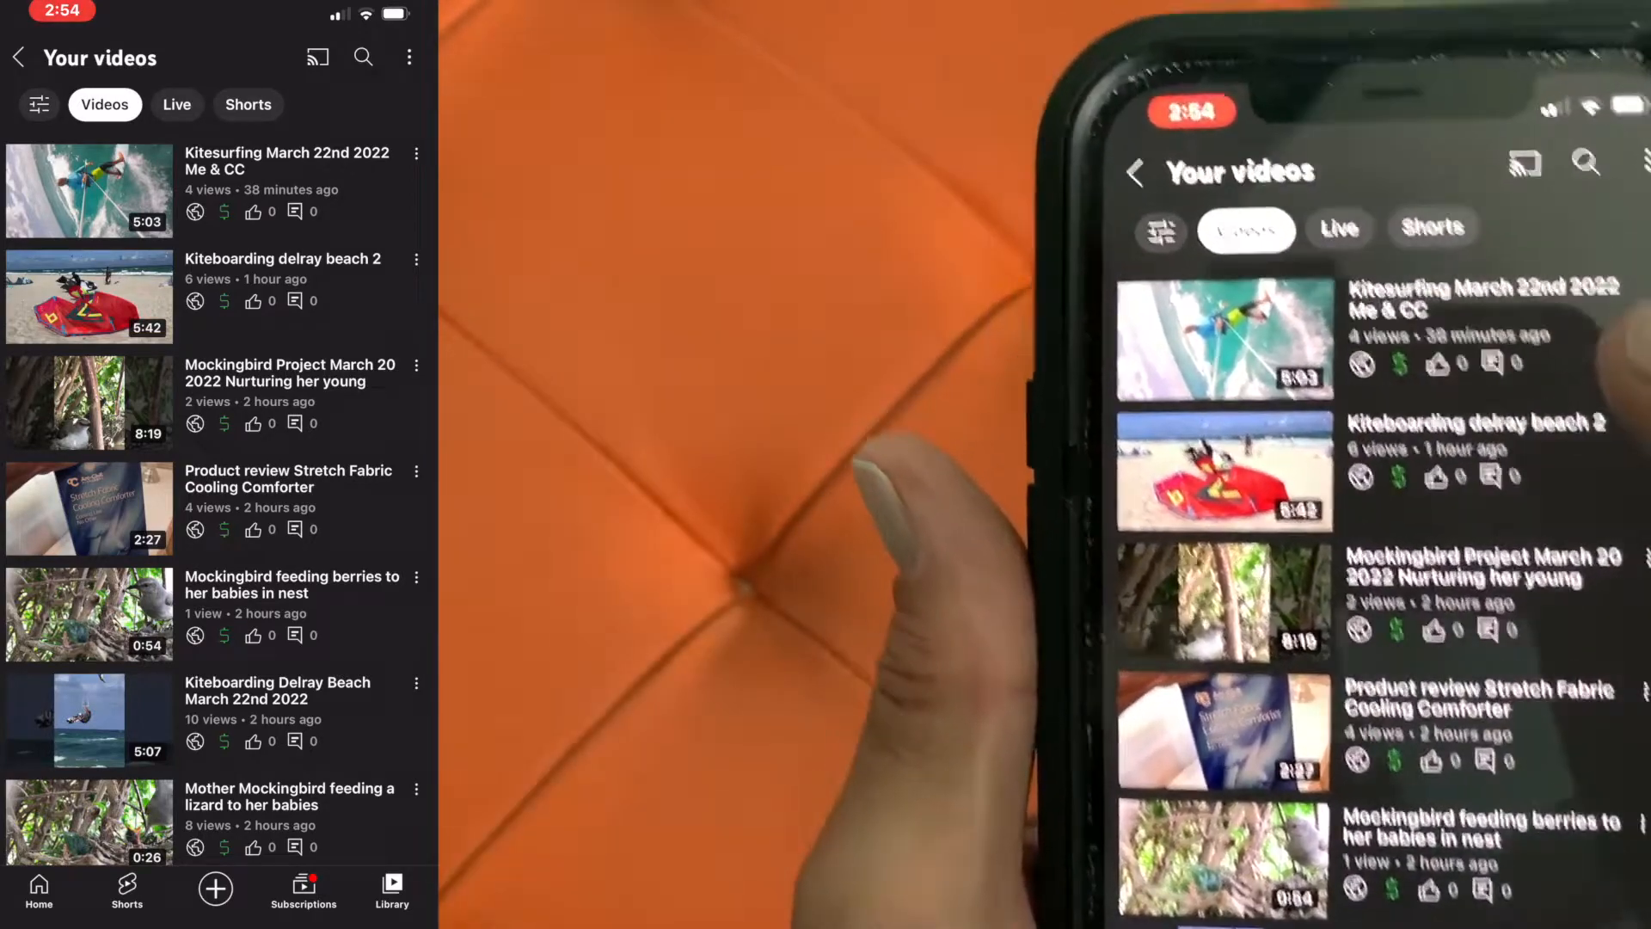
Switch Your videos to the Shorts chip and scroll through the shorts, returning to the top.
{"action": "left_click", "coordinate": [248, 104]}
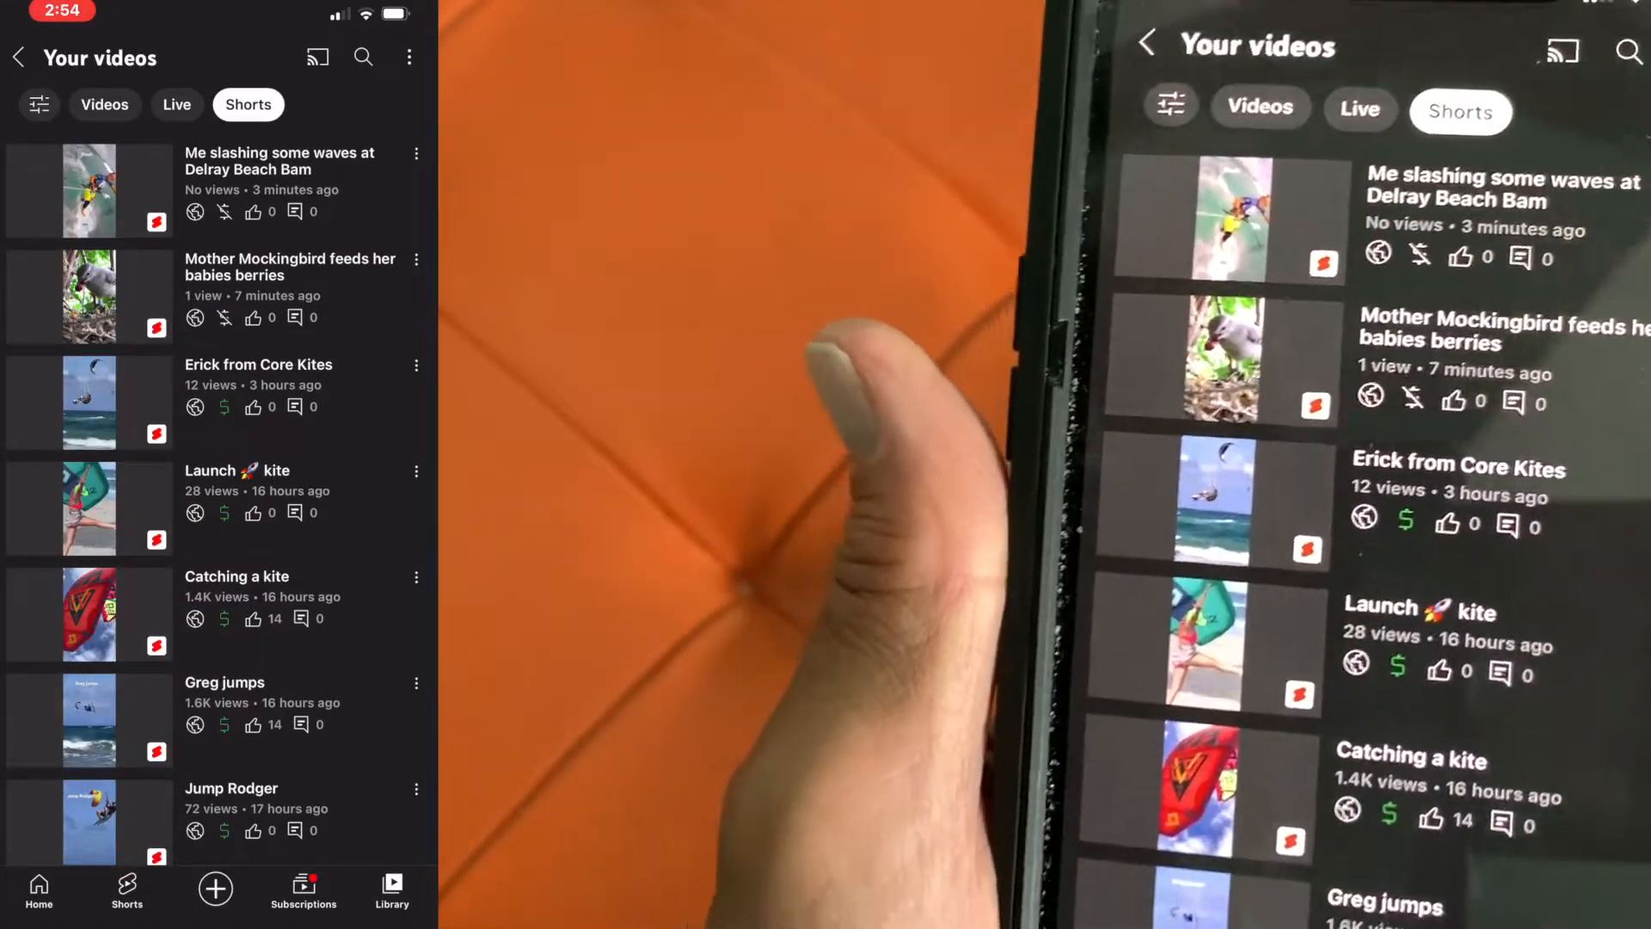
{"action": "scroll", "scroll_direction": "down", "scroll_amount": 3}
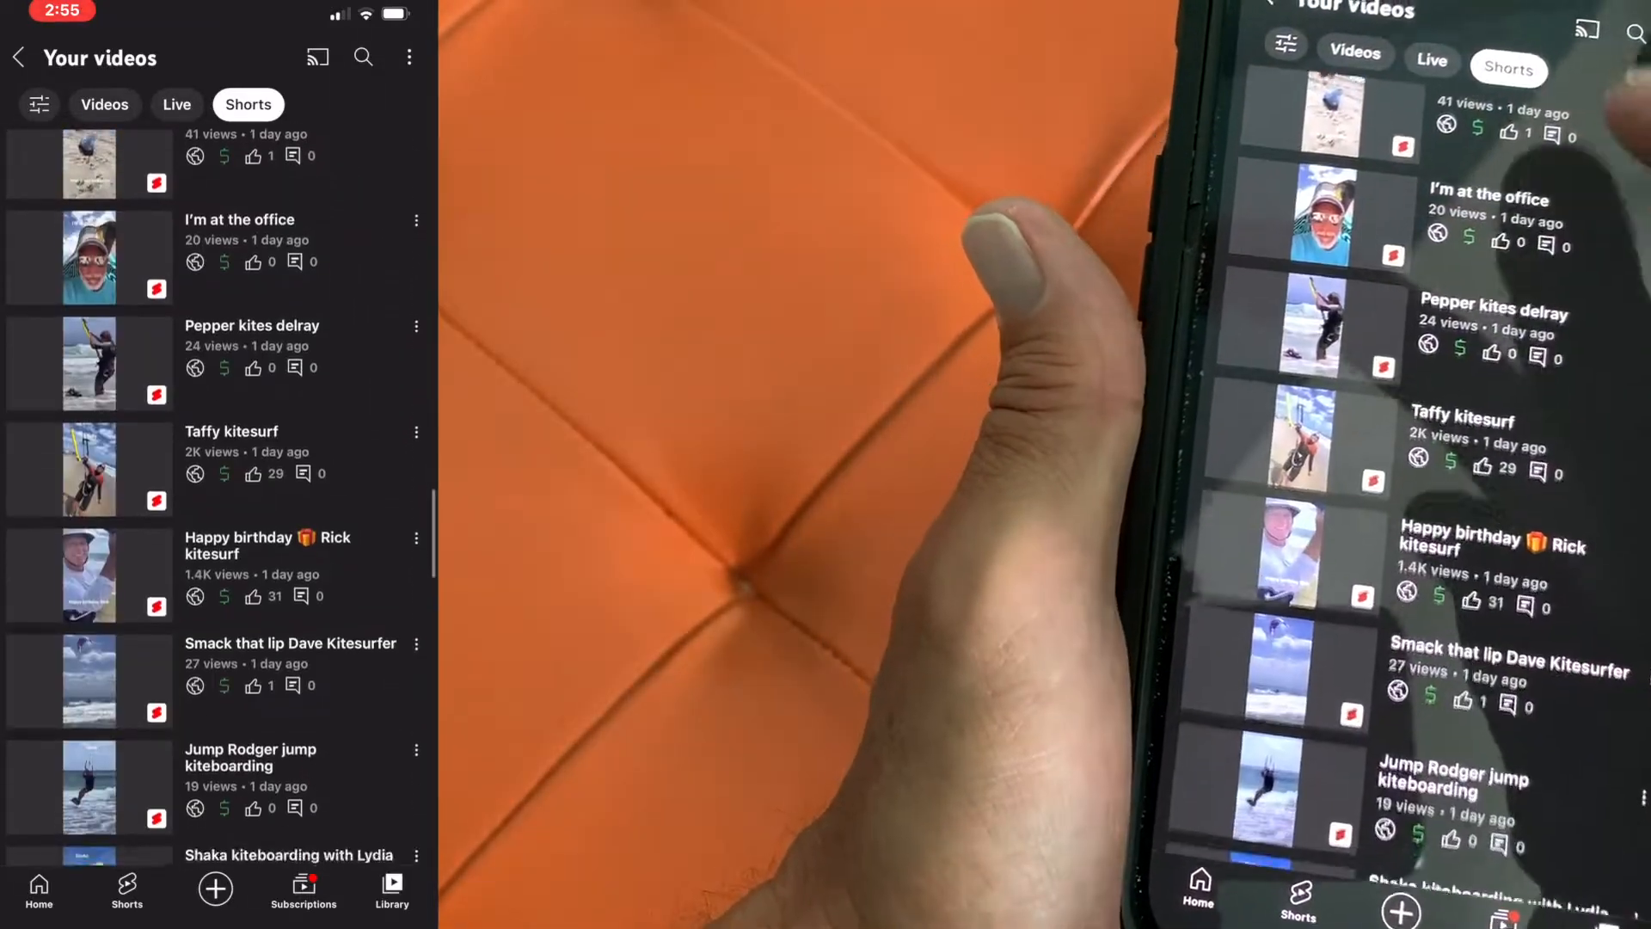
{"action": "scroll", "scroll_direction": "up", "scroll_amount": 3}
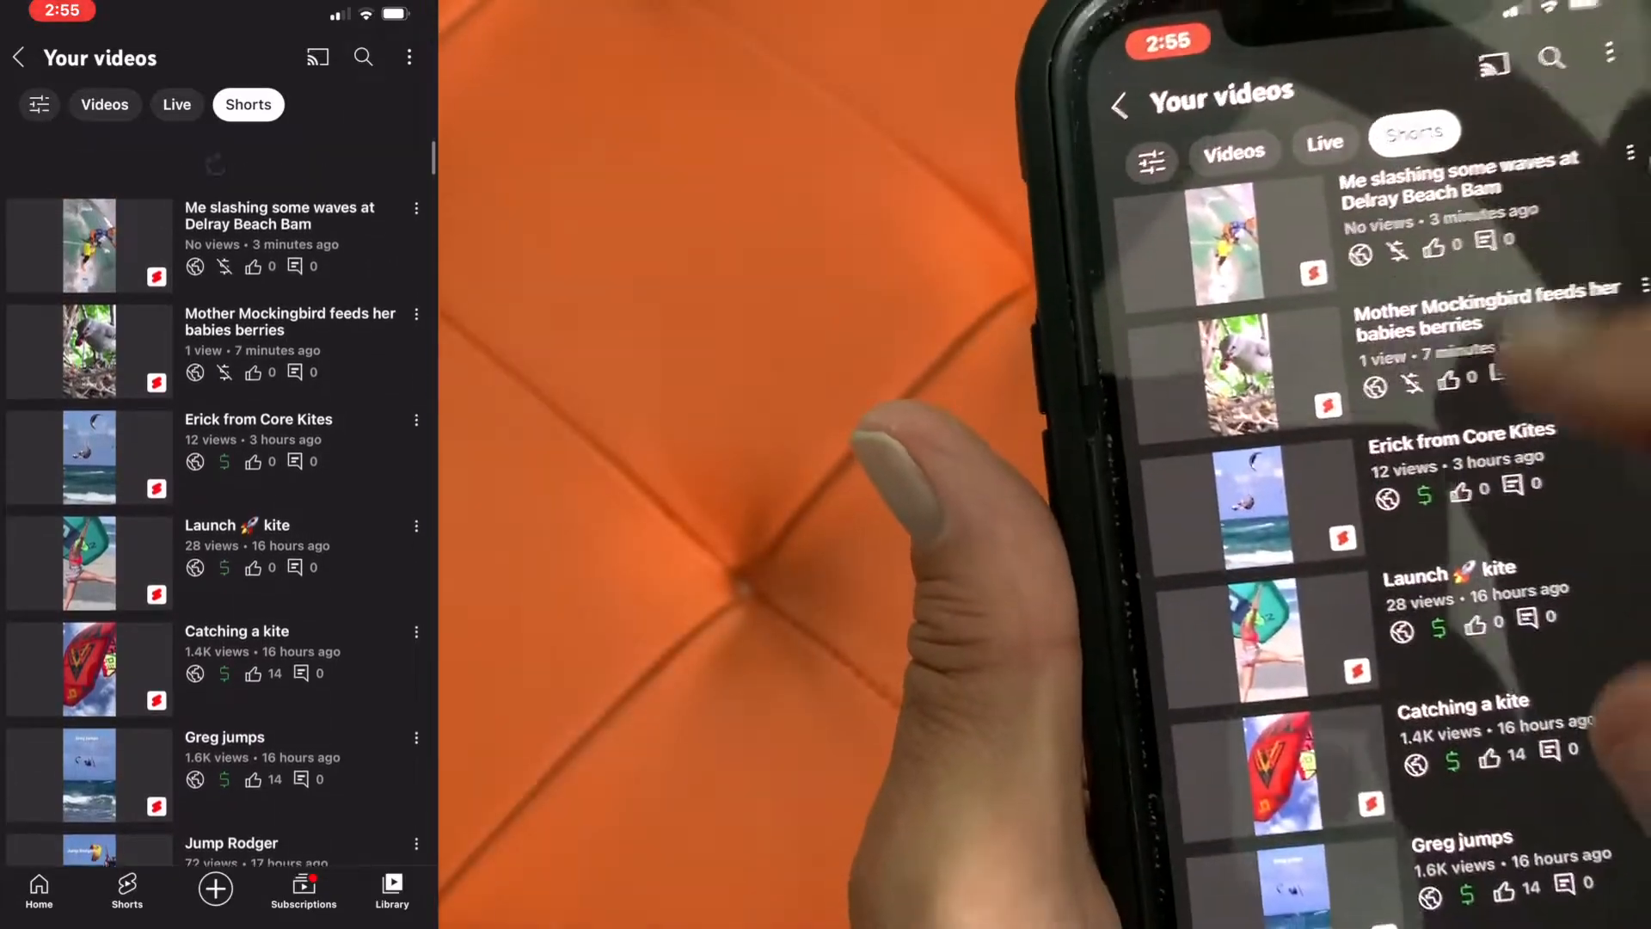
{"action": "scroll", "scroll_direction": "up", "scroll_amount": 3}
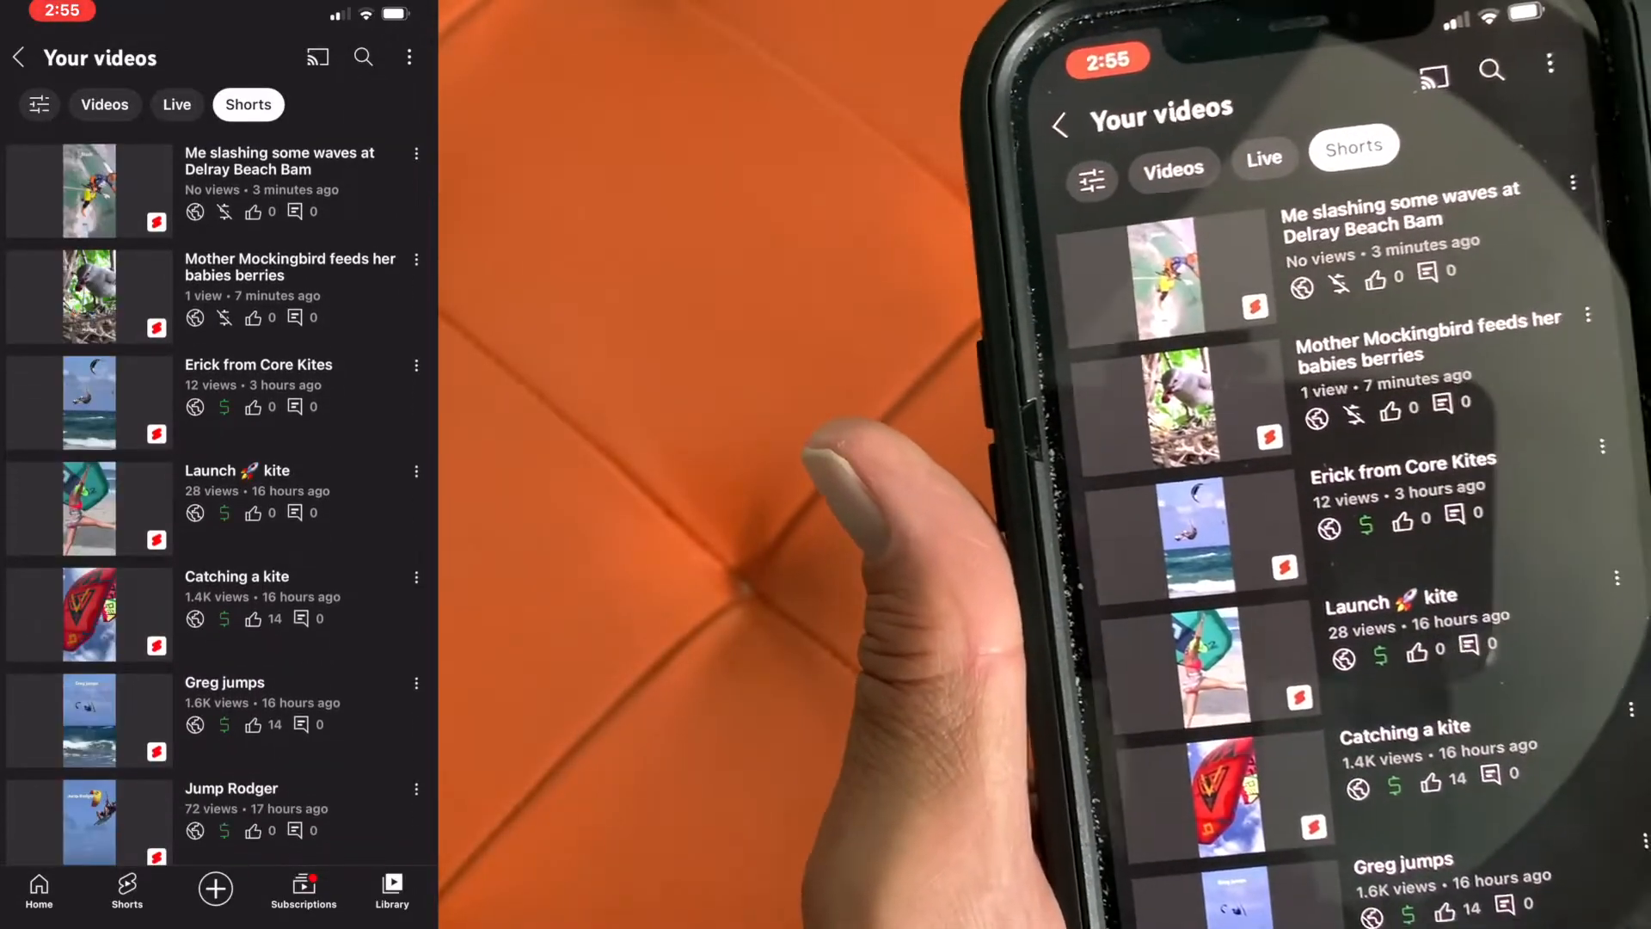